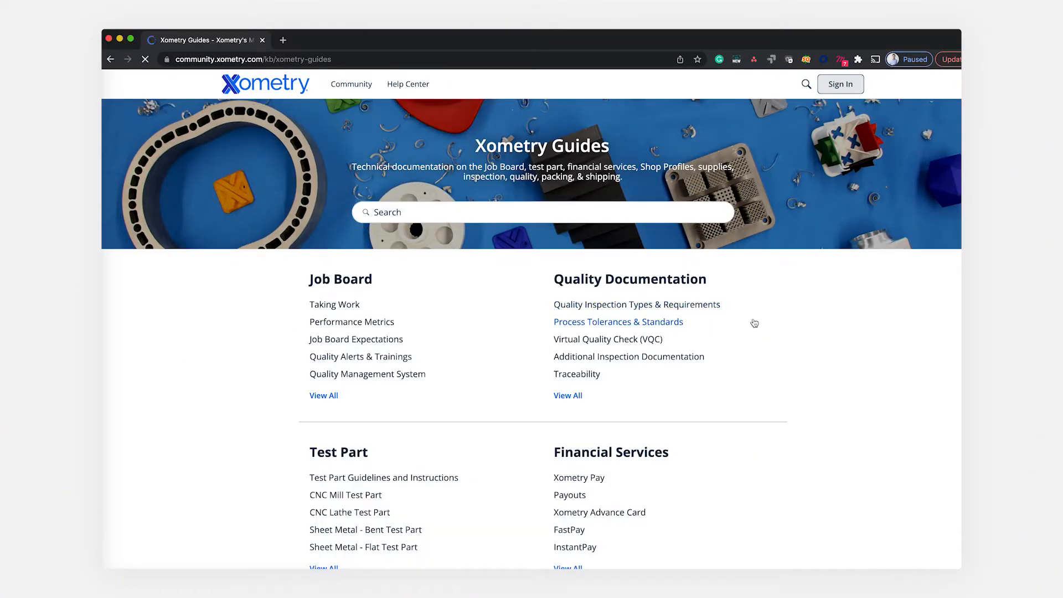
Open the Quality Inspection Types & Requirements article from Quality Documentation.
click(635, 304)
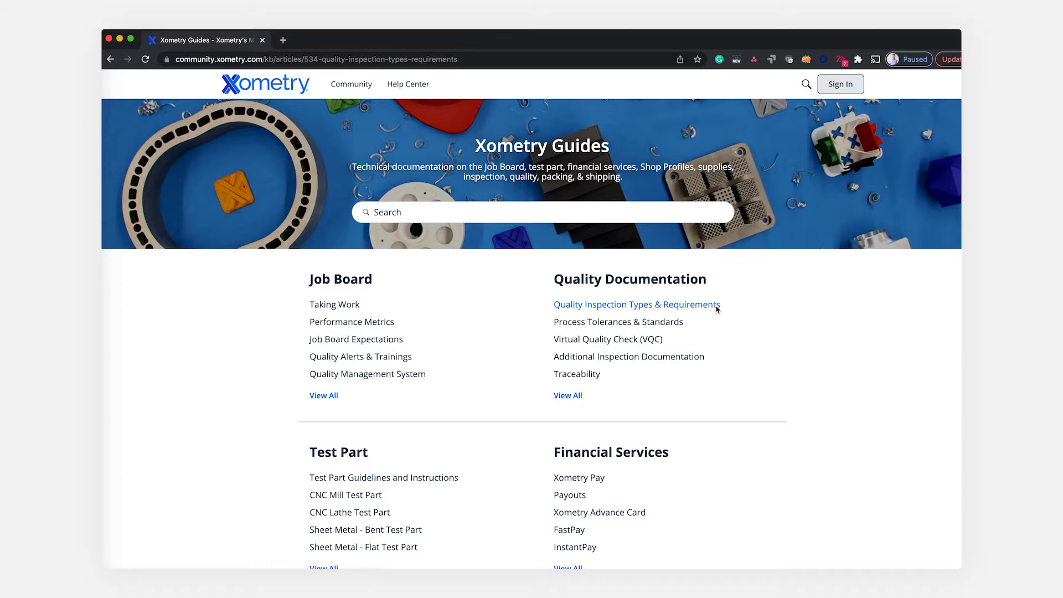
click(635, 303)
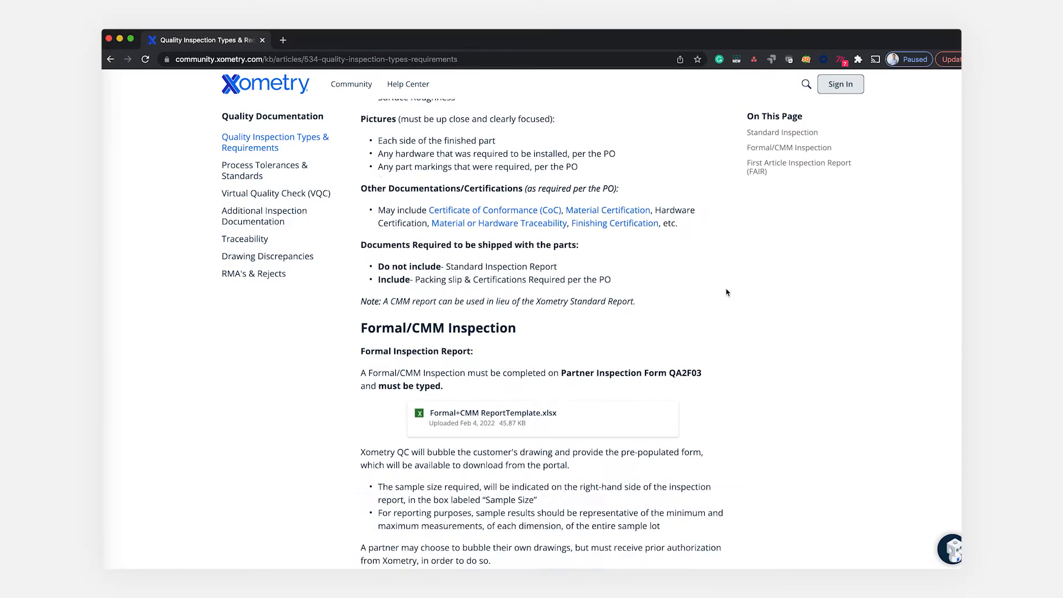
Scroll to the Formal+CMM ReportTemplate.xlsx attachment and open it in Google Sheets.
scroll(down, 3)
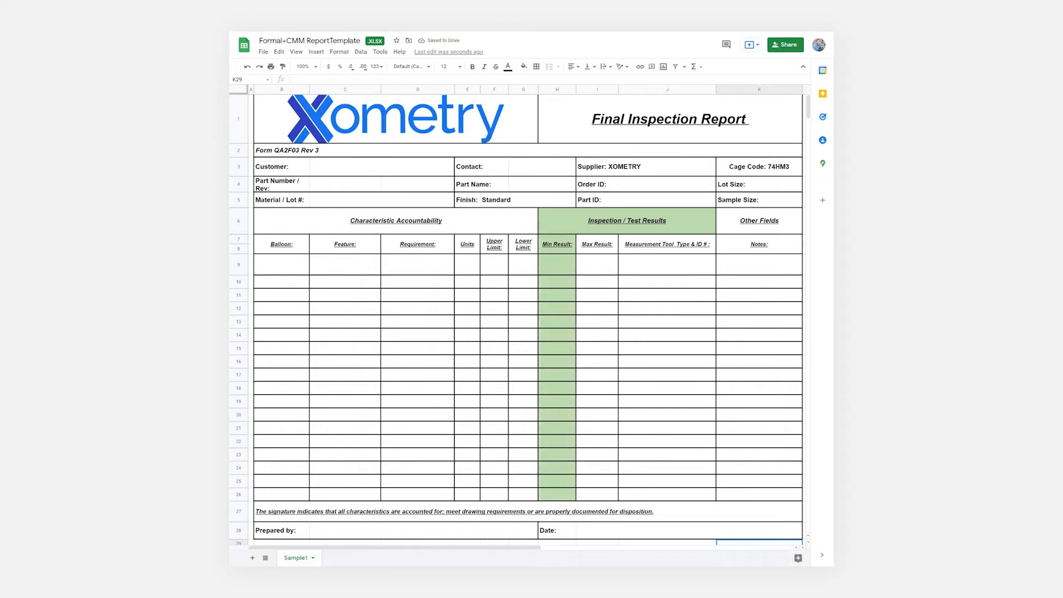
Leave the report template and return to the Xometry Guides home page.
click(596, 243)
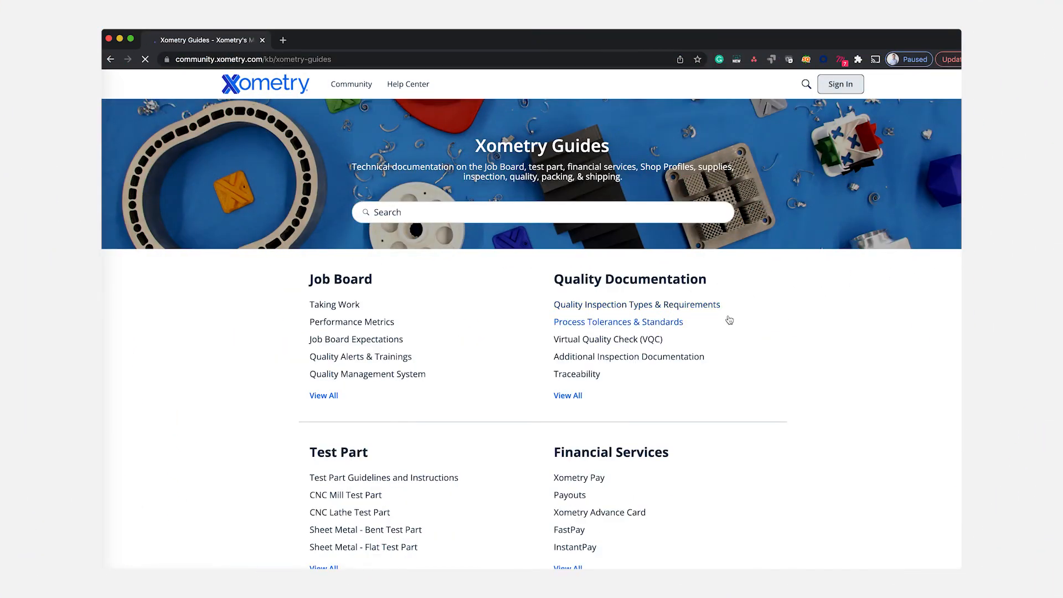
Reopen the Quality Inspection Types & Requirements article at its Formal/CMM Inspection section.
click(635, 303)
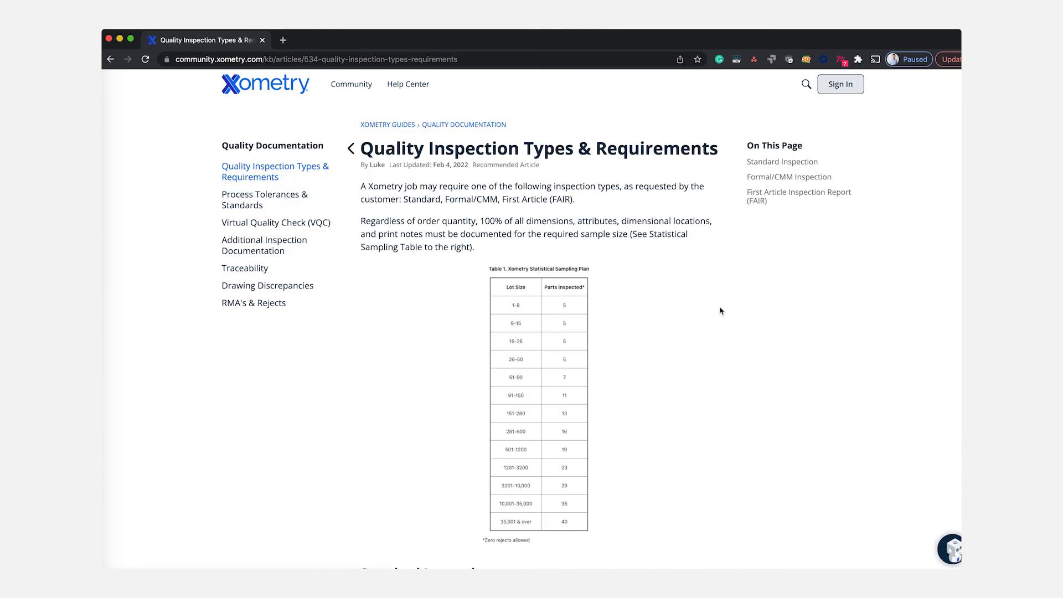
scroll(down, 3)
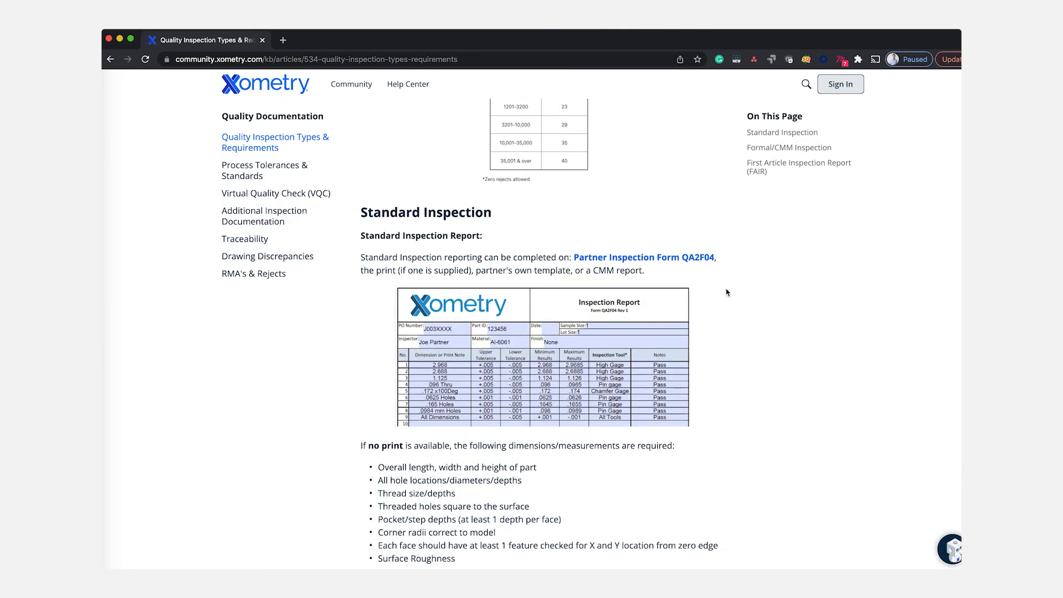
scroll(down, 3)
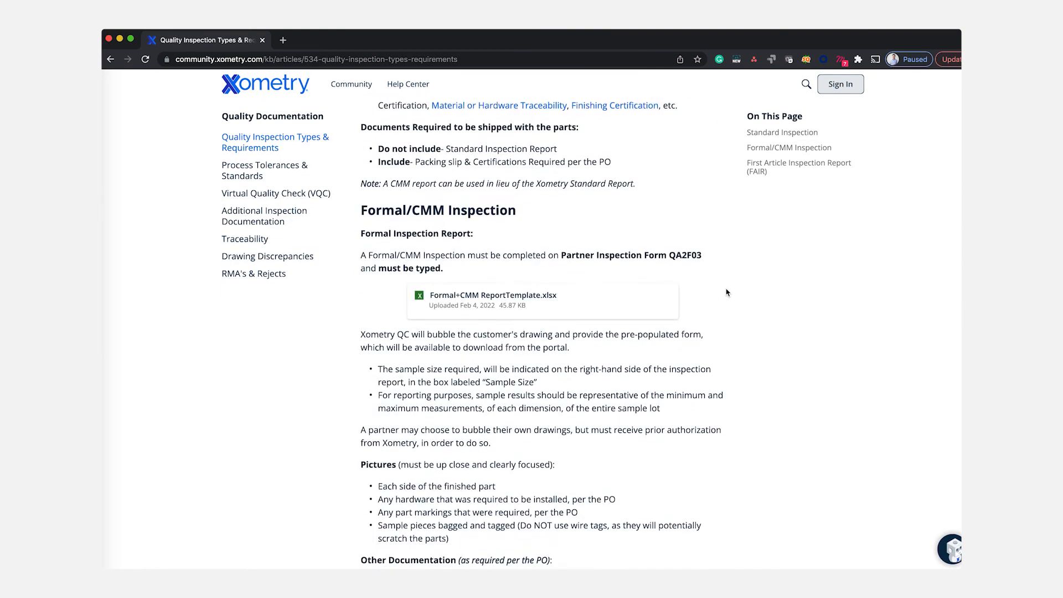
scroll(down, 3)
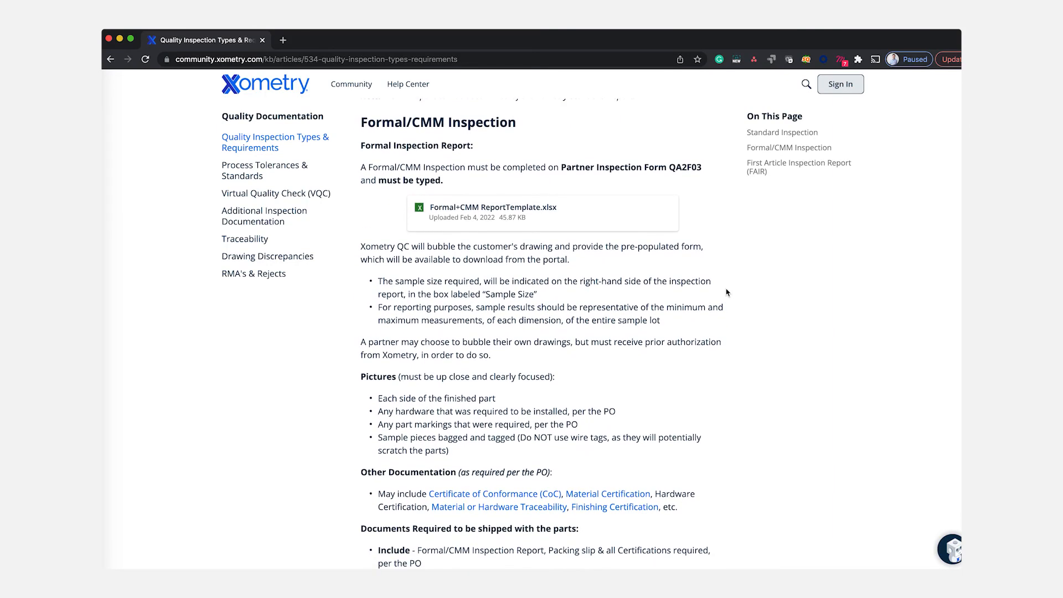